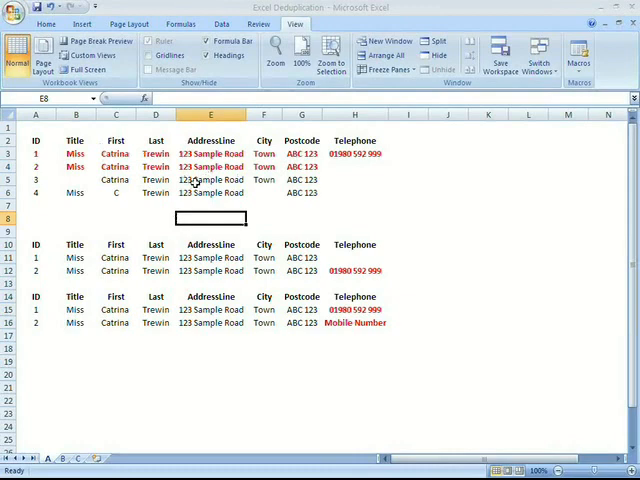
pyautogui.moveTo(197, 182)
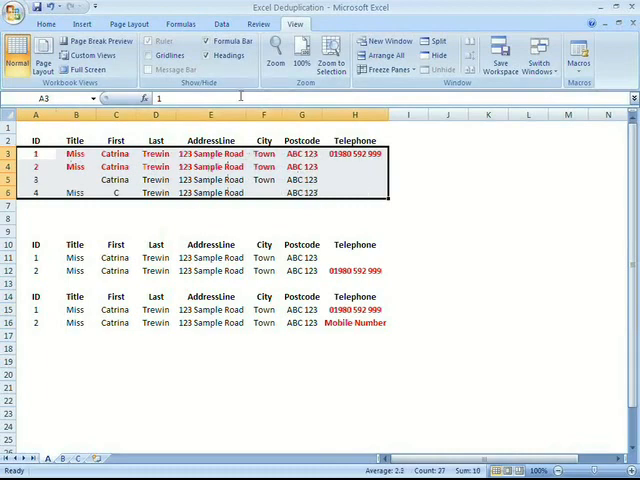
# - Run Remove Duplicates on the first table across all columns; Excel finds no duplicates
pyautogui.click(221, 23)
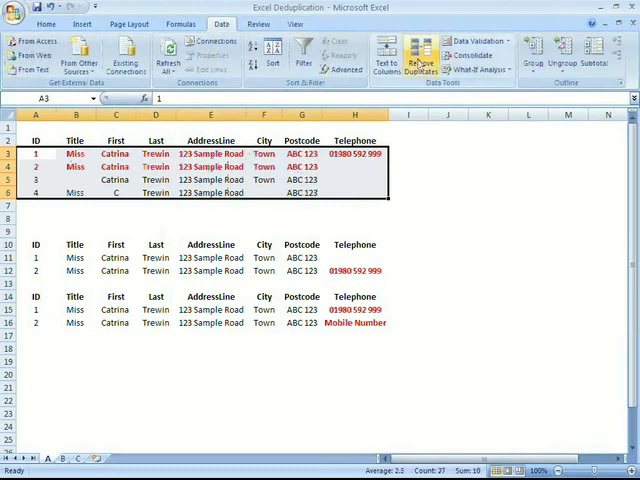
pyautogui.click(420, 57)
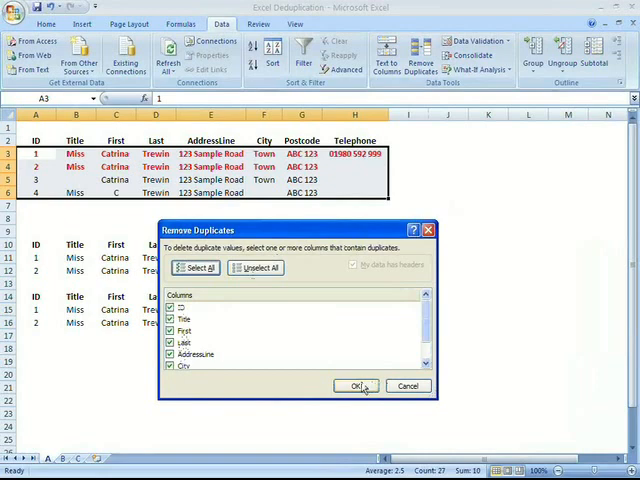
pyautogui.moveTo(357, 386)
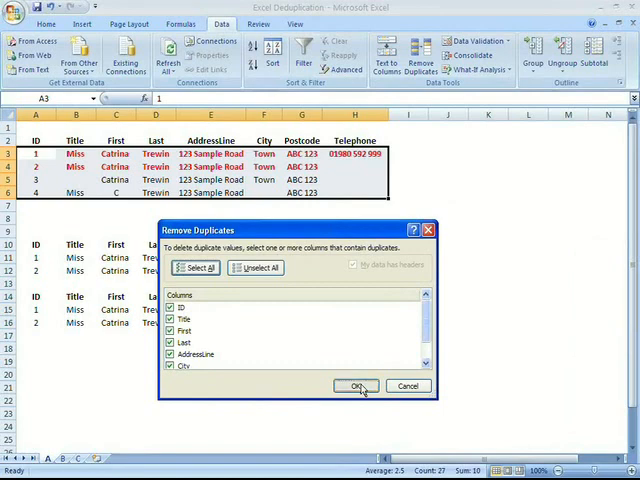
pyautogui.click(357, 386)
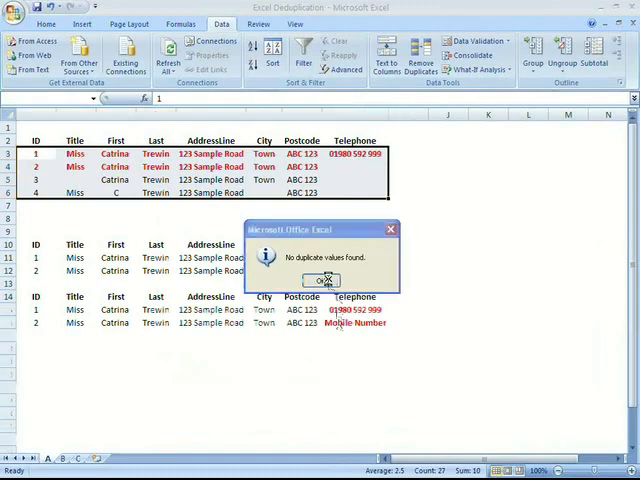
pyautogui.click(322, 280)
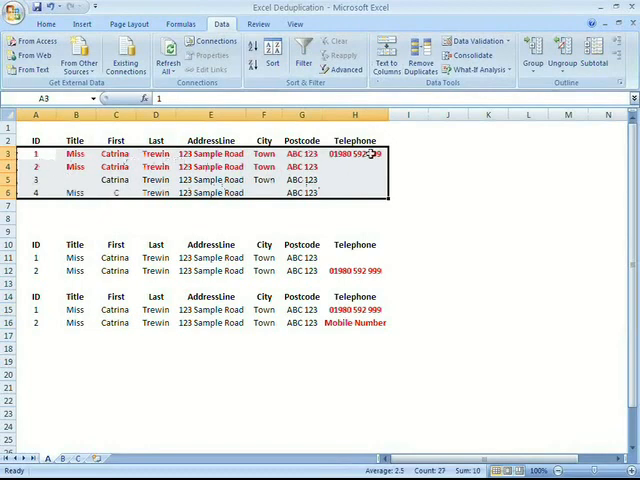
pyautogui.click(420, 60)
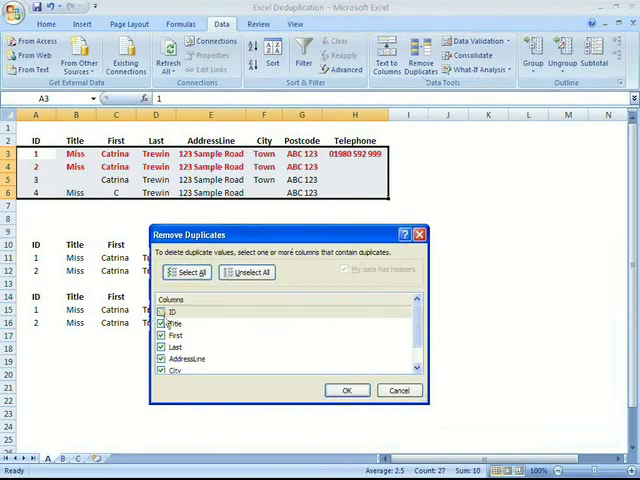
pyautogui.click(161, 312)
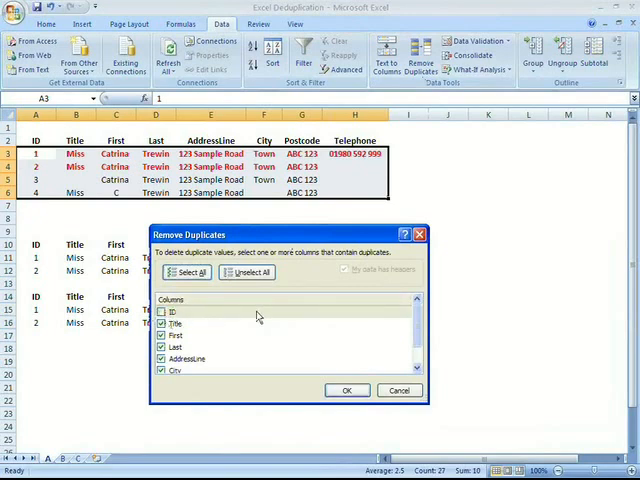
pyautogui.click(347, 390)
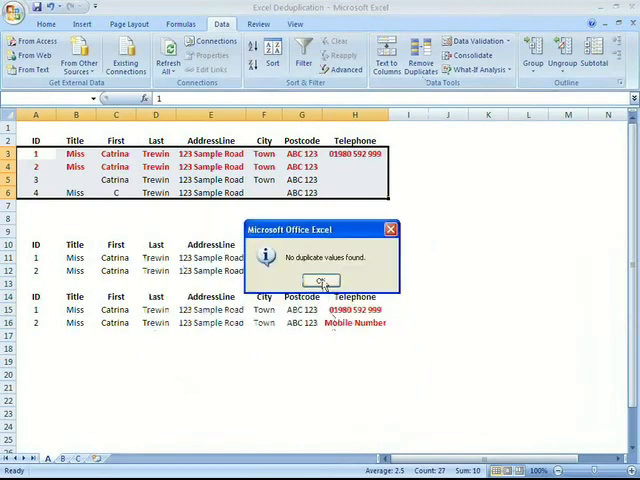
pyautogui.click(322, 280)
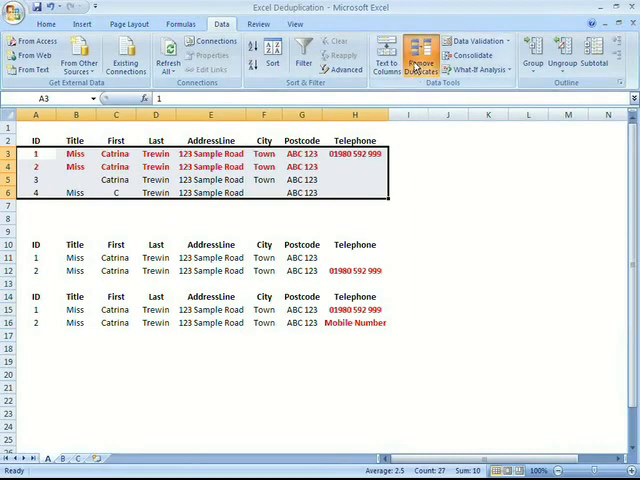
# - Remove duplicates from the first table ignoring ID and Telephone, deleting record ID 2
pyautogui.click(421, 57)
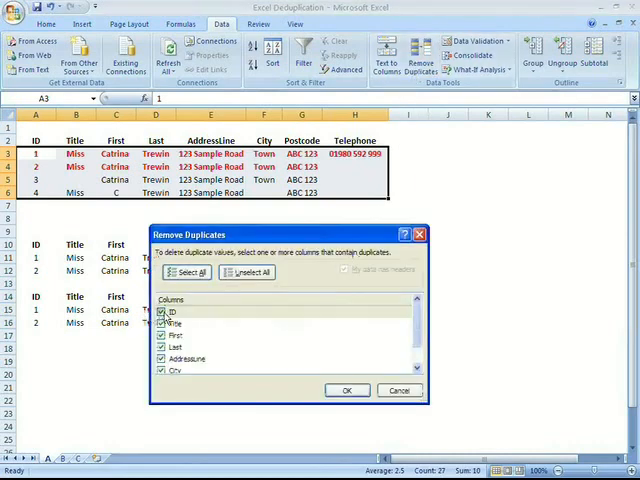
pyautogui.scroll(-3)
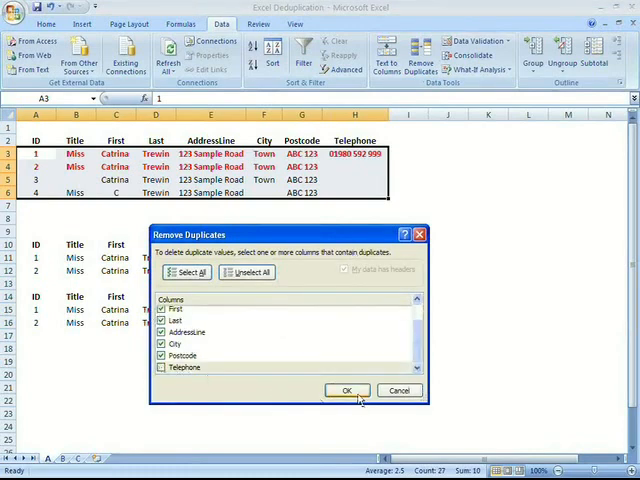
pyautogui.click(347, 390)
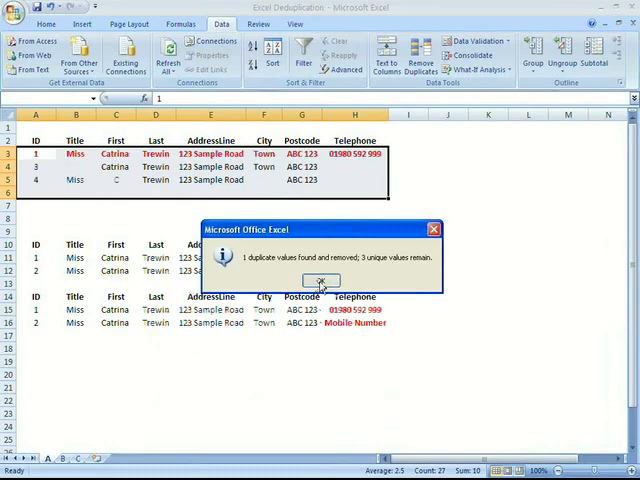
pyautogui.click(320, 281)
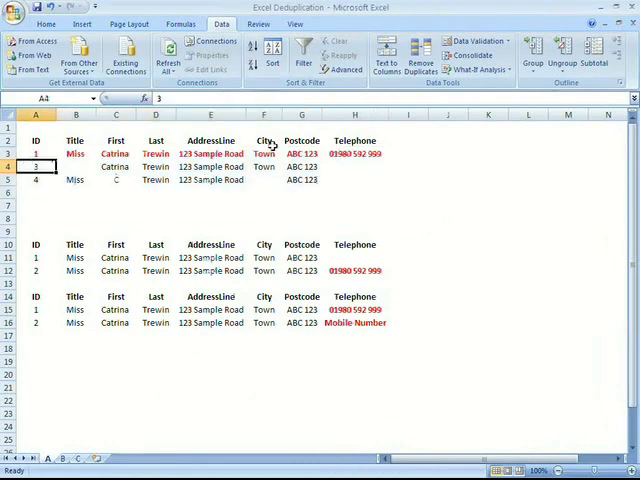
# - Inspect the remaining records with IDs 3 and 4, then clear the selection
pyautogui.click(9, 167)
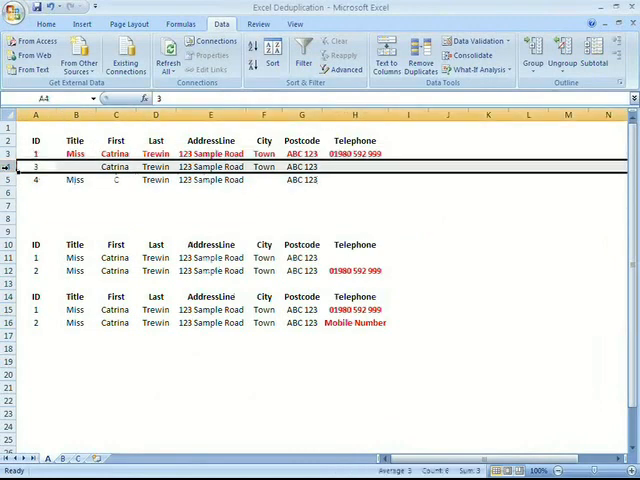
pyautogui.click(76, 166)
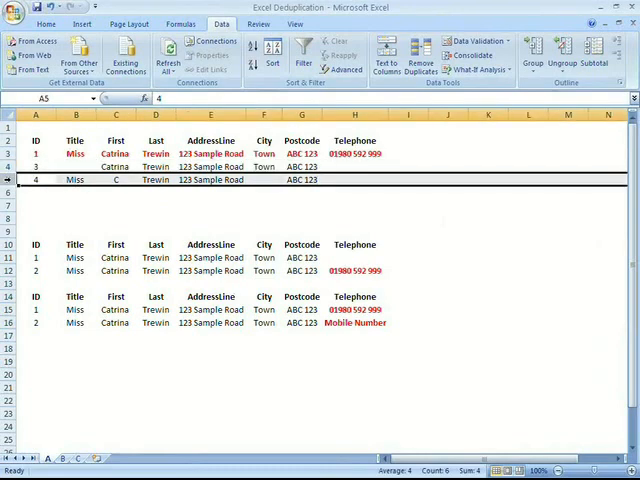
pyautogui.click(115, 179)
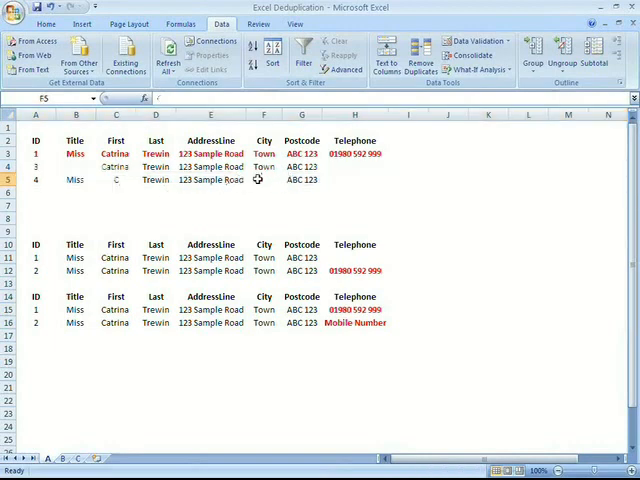
# - Remove duplicates from the first table matching only Last name, AddressLine and Postcode, leaving ID 1
pyautogui.click(264, 179)
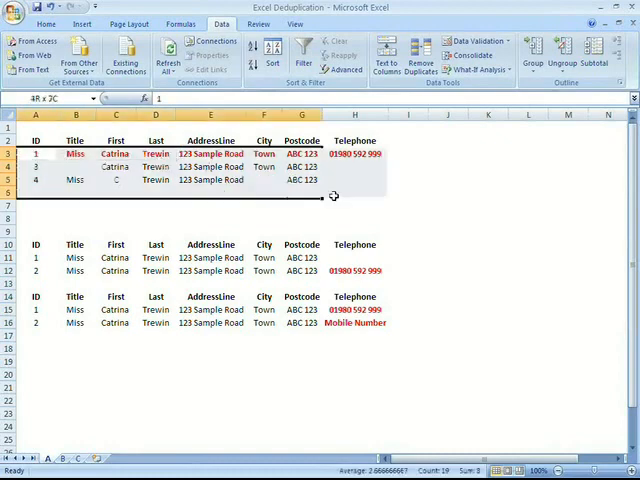
pyautogui.click(420, 55)
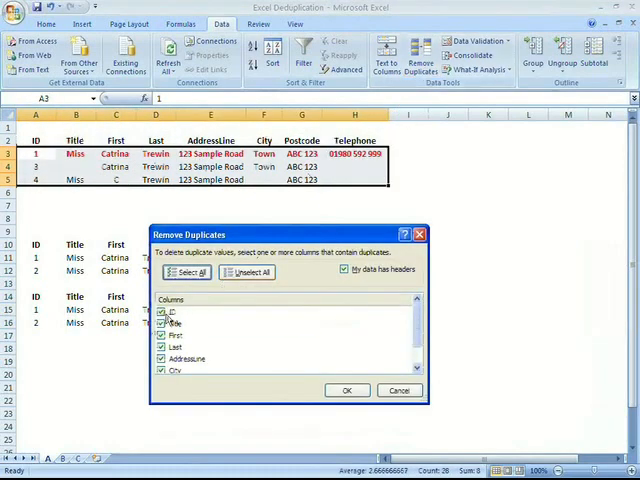
pyautogui.click(161, 312)
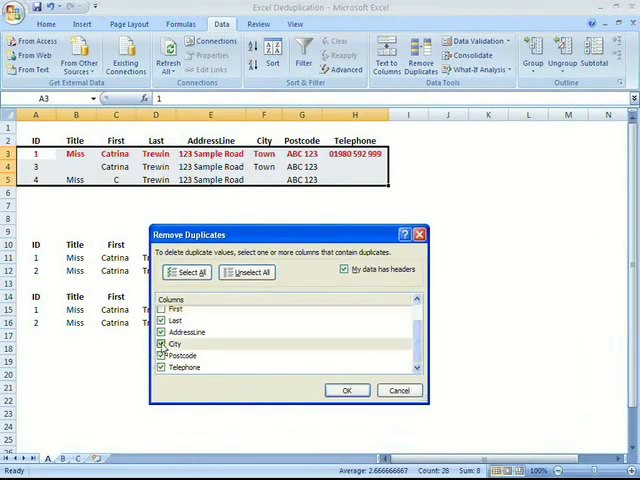
pyautogui.click(161, 343)
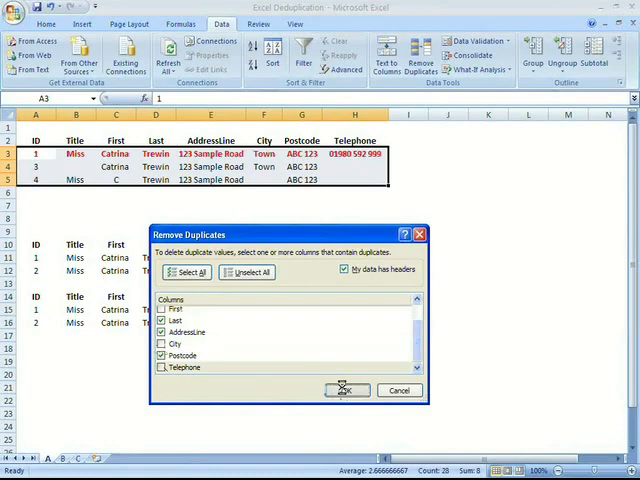
pyautogui.click(346, 390)
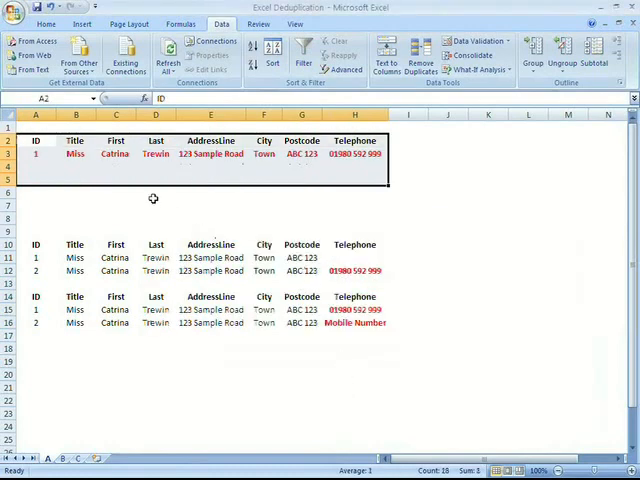
pyautogui.click(155, 192)
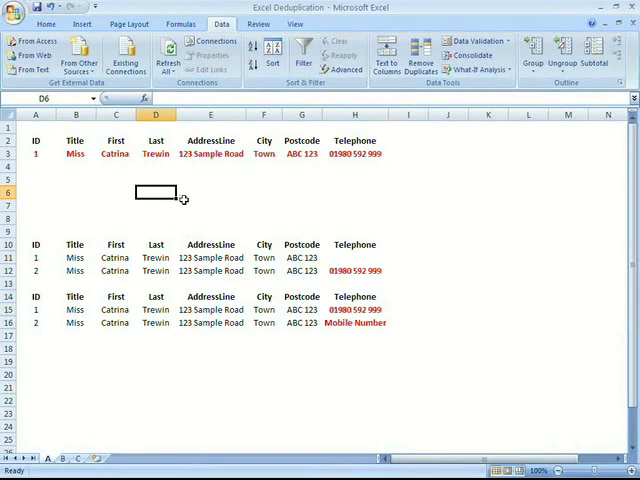
pyautogui.moveTo(178, 198)
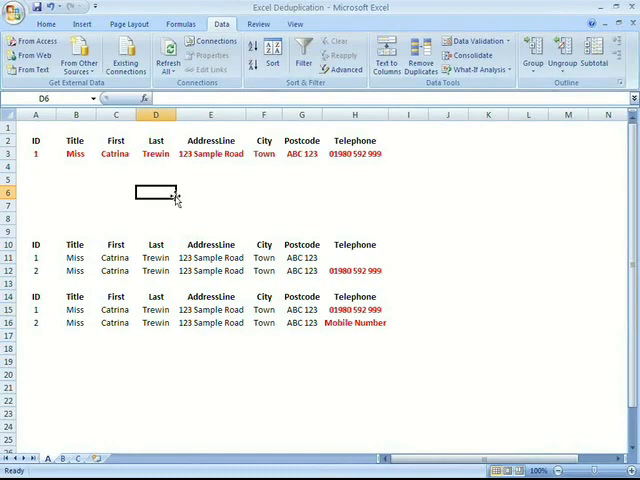
pyautogui.moveTo(174, 199)
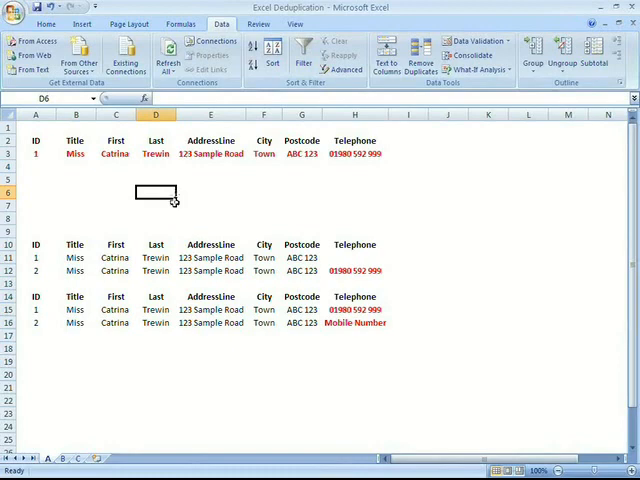
pyautogui.click(353, 153)
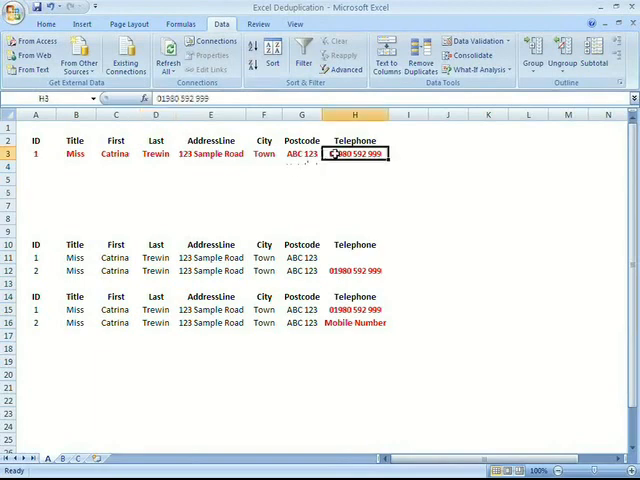
pyautogui.moveTo(337, 177)
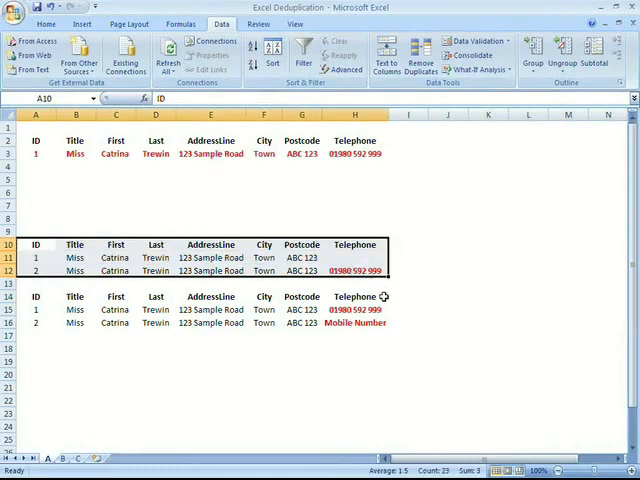
# - Remove duplicates from the second table ignoring ID and Telephone, keeping only record ID 1
pyautogui.click(420, 60)
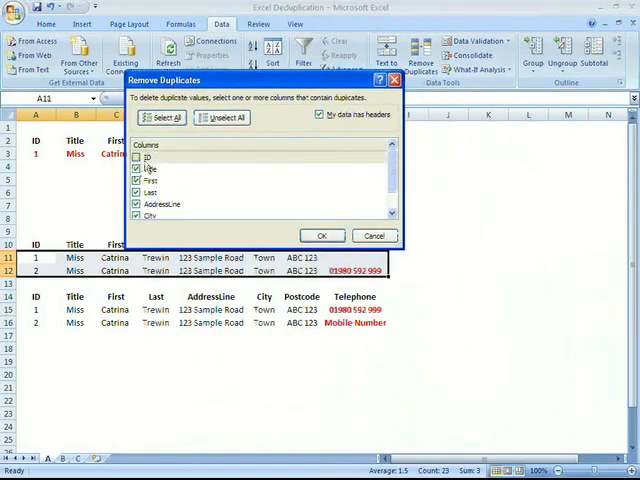
pyautogui.scroll(-3)
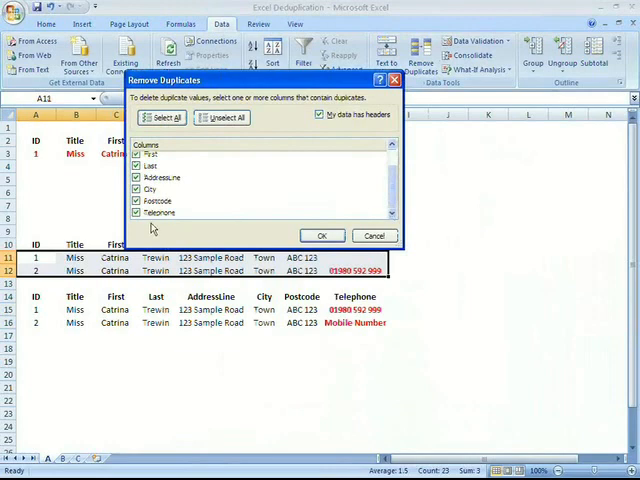
pyautogui.click(136, 213)
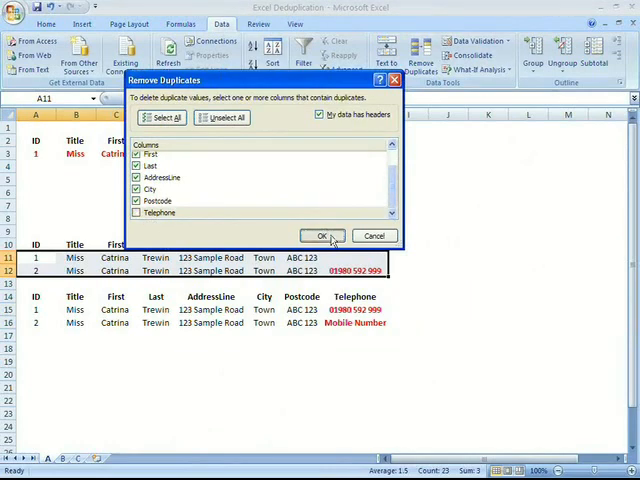
pyautogui.click(320, 235)
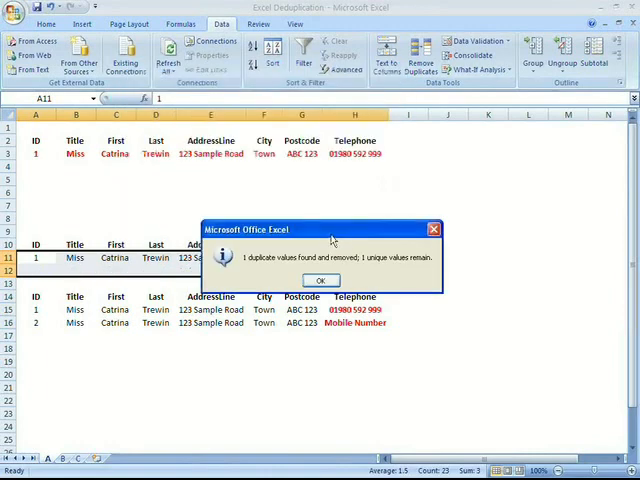
pyautogui.click(320, 280)
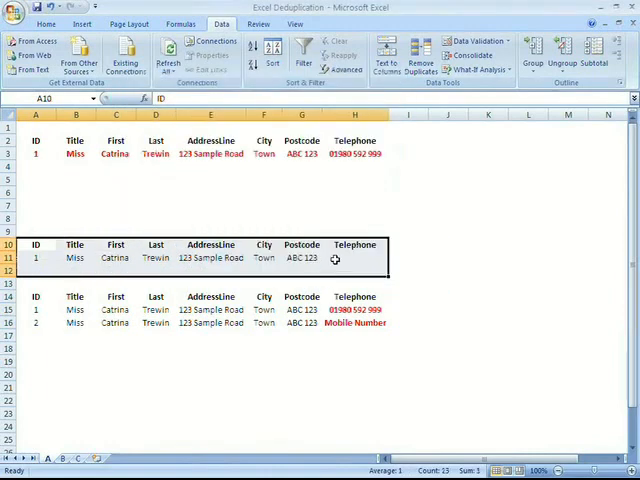
pyautogui.click(354, 257)
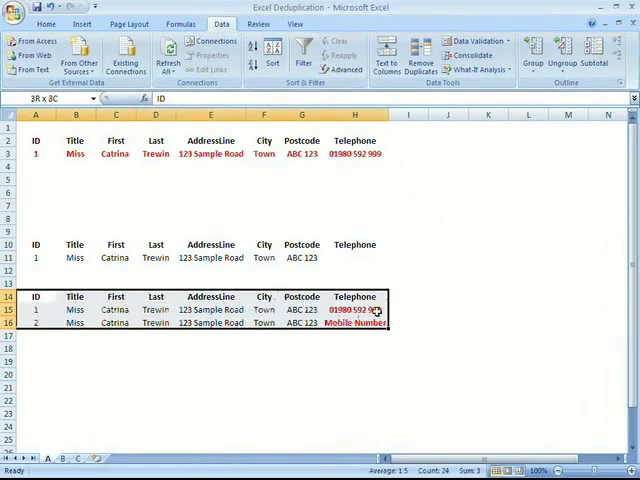
# - Select the third table and open Remove Duplicates, toggling the Telephone column
pyautogui.click(354, 309)
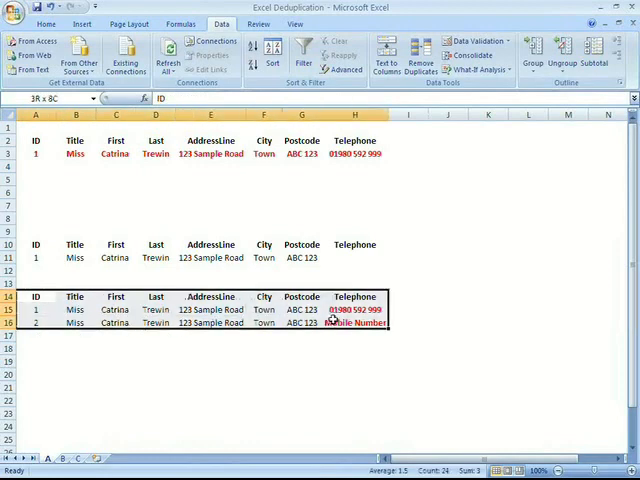
pyautogui.click(421, 50)
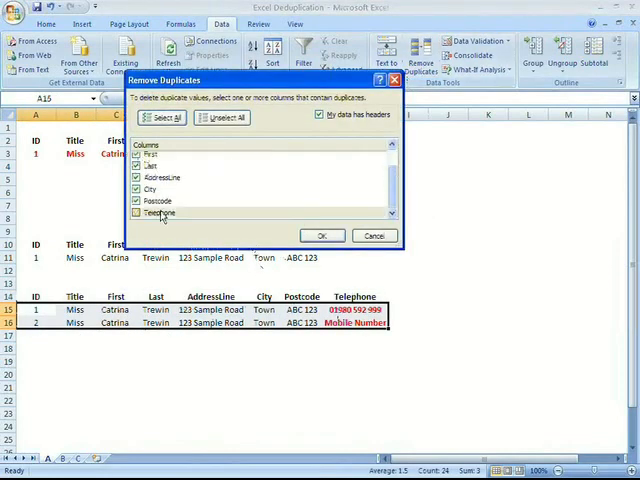
pyautogui.click(321, 235)
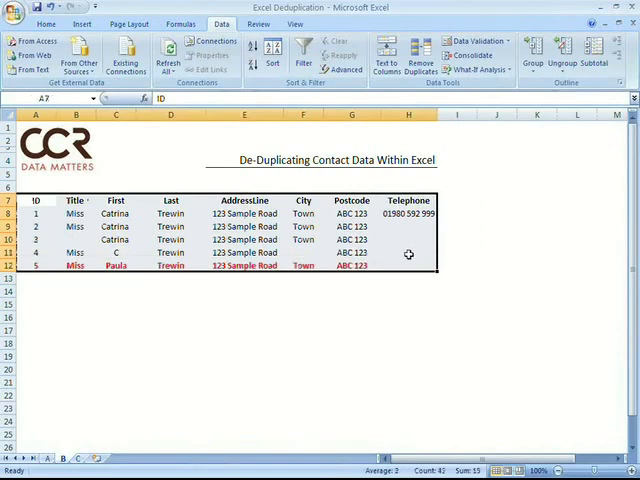
# - Remove four duplicates from sheet B's table on Last, AddressLine and Postcode, keeping ID 1
pyautogui.click(421, 65)
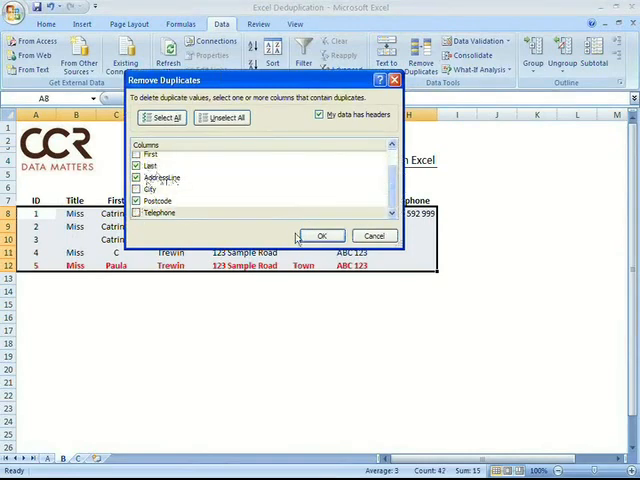
pyautogui.click(321, 235)
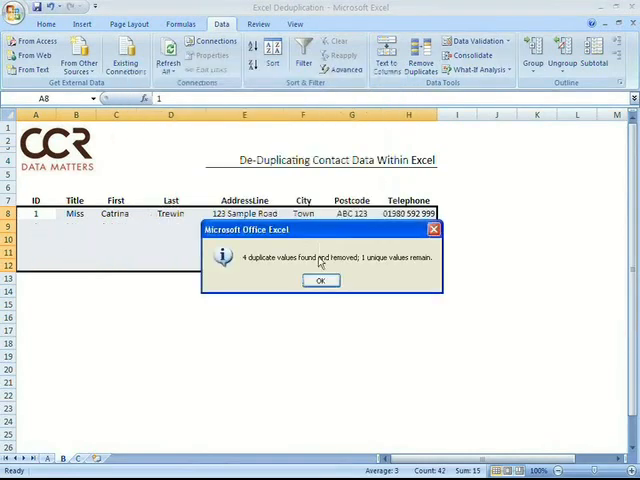
pyautogui.click(320, 280)
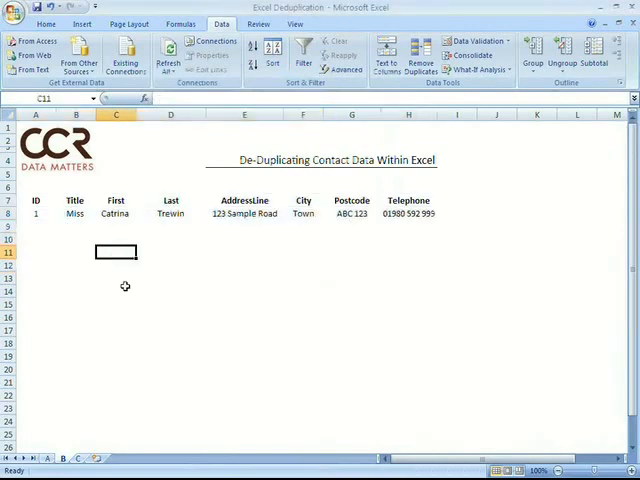
pyautogui.moveTo(67, 282)
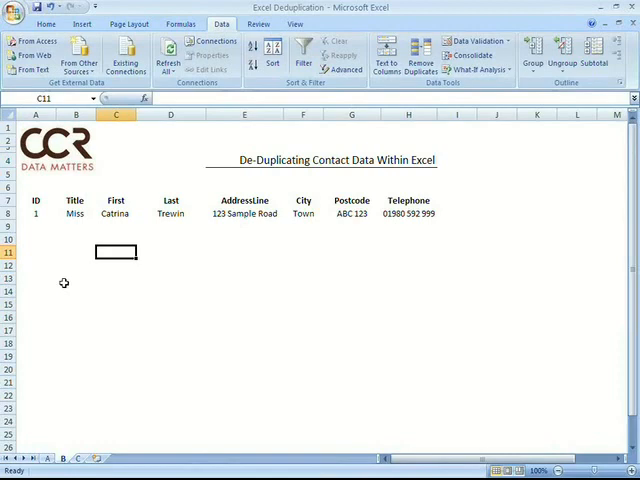
pyautogui.moveTo(72, 441)
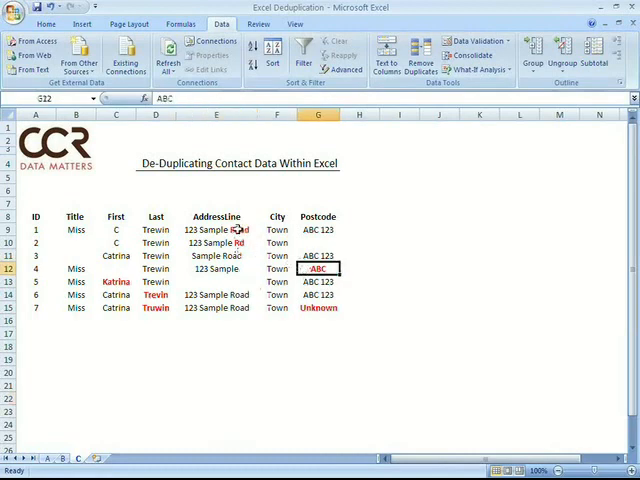
# - Examine the differing address spellings among sheet C's seven Trewin records
pyautogui.click(216, 242)
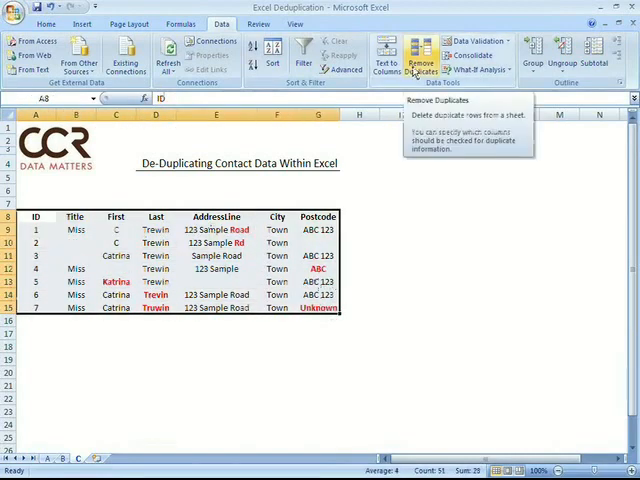
pyautogui.click(420, 58)
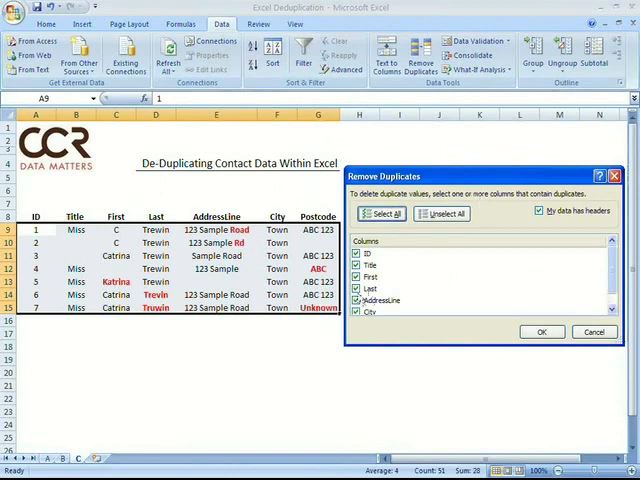
pyautogui.click(357, 264)
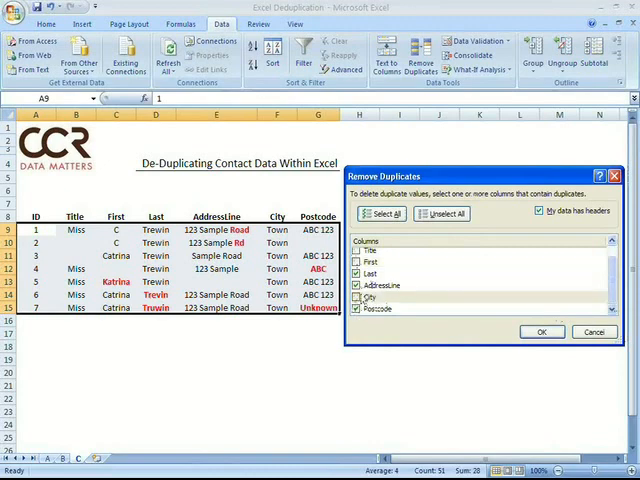
pyautogui.click(542, 331)
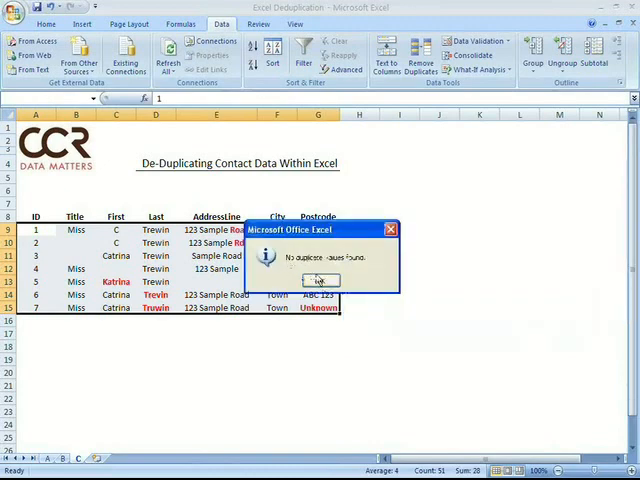
pyautogui.click(320, 280)
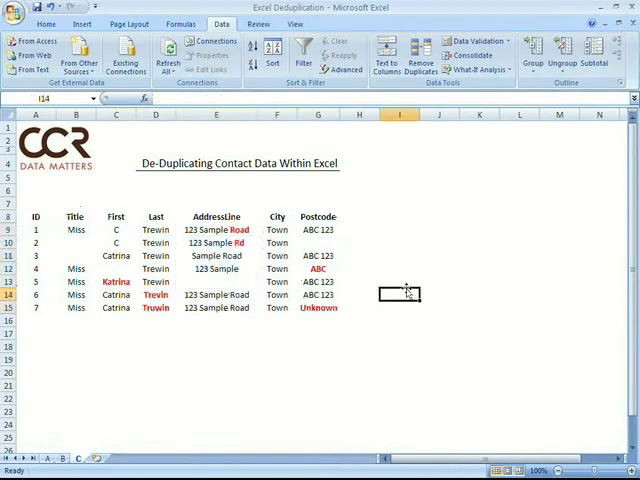
pyautogui.moveTo(391, 266)
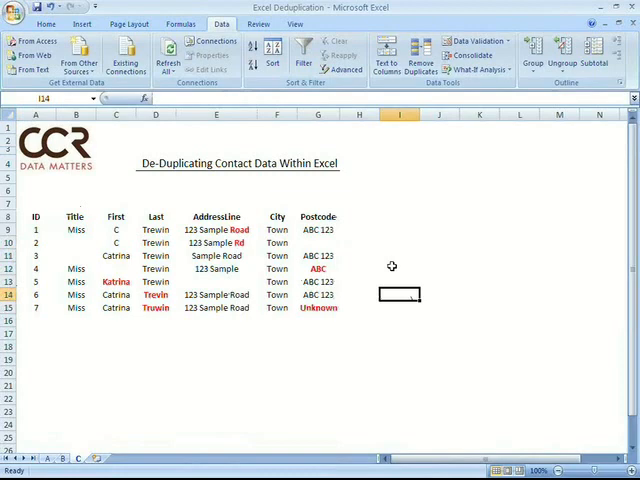